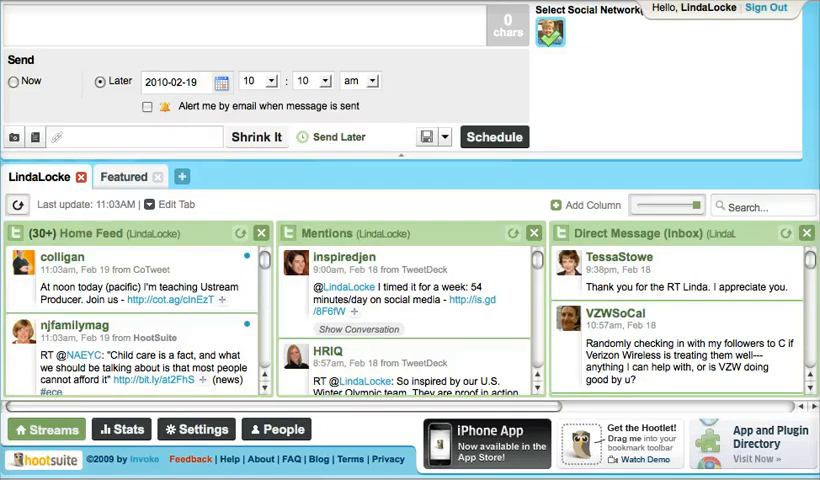
Step: Reload the Home Feed, Mentions and Direct Message streams to fetch the newest tweets
{"action": "left_click", "coordinate": [16, 204]}
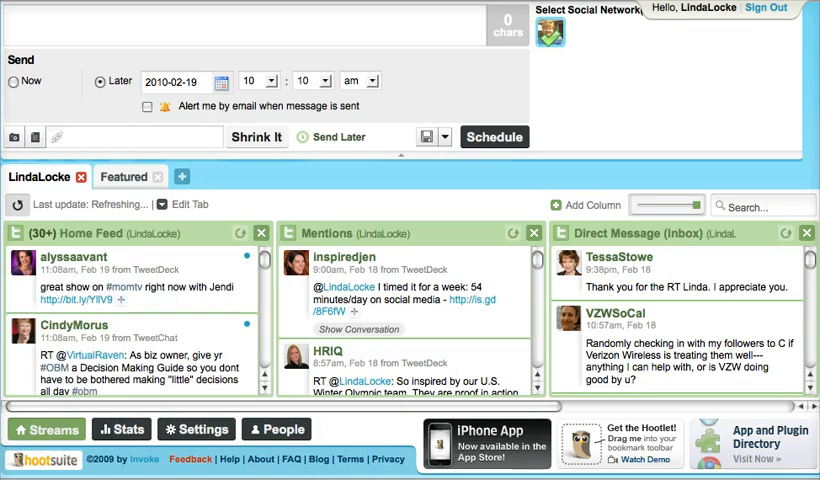
{"action": "left_click", "coordinate": [16, 204]}
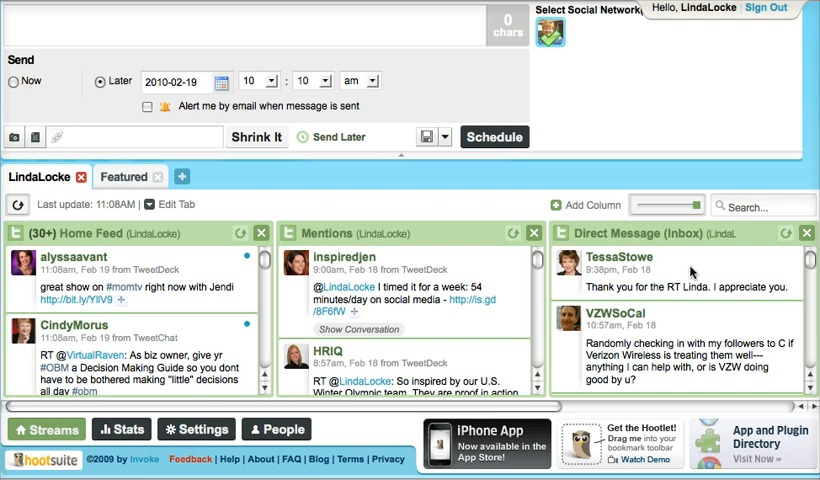
{"action": "mouse_move", "coordinate": [260, 390]}
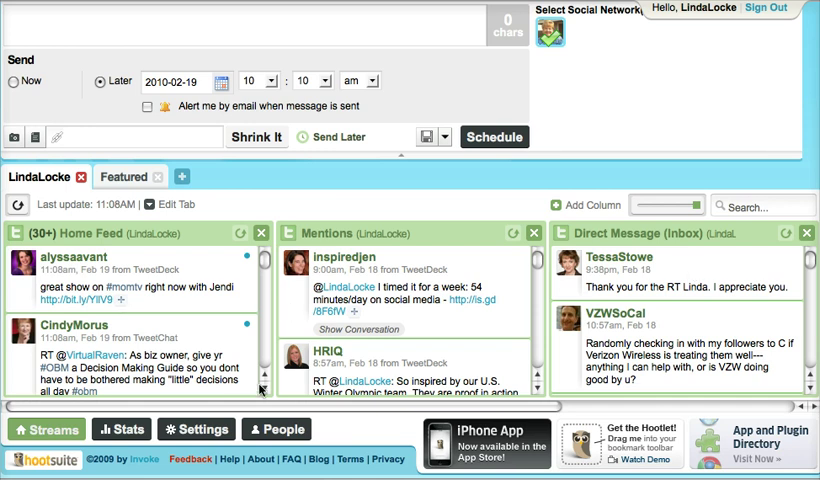
{"action": "scroll", "scroll_direction": "down", "scroll_amount": 3}
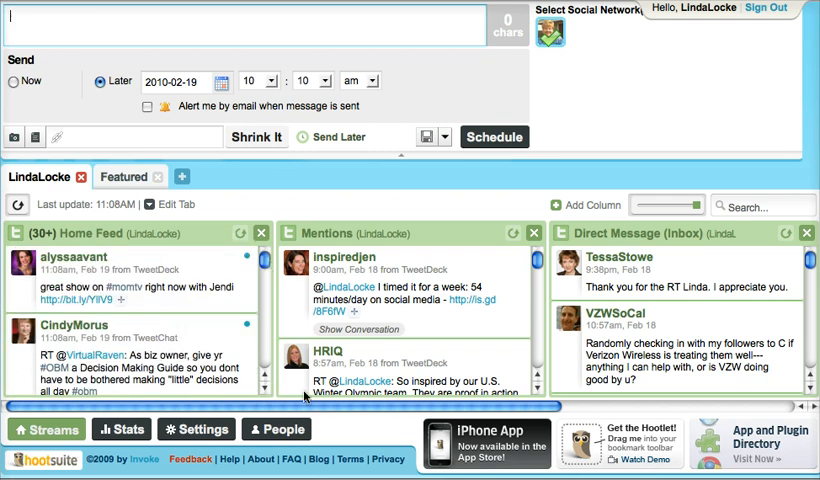
{"action": "mouse_move", "coordinate": [516, 300]}
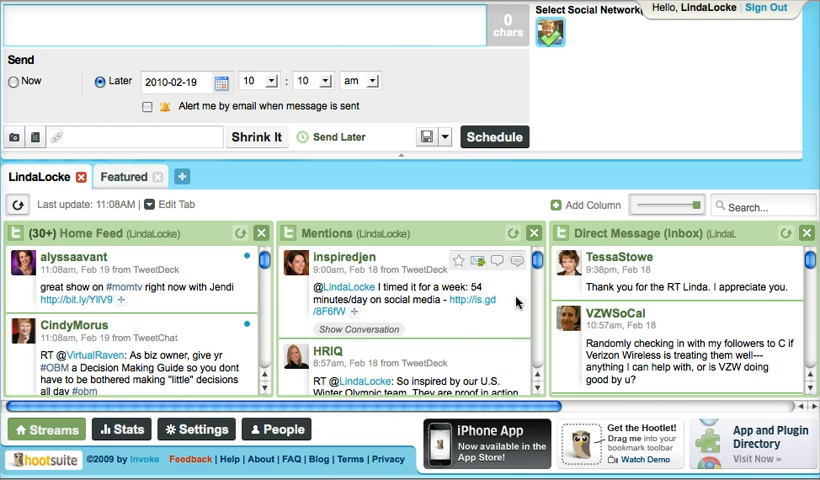
{"action": "mouse_move", "coordinate": [184, 262]}
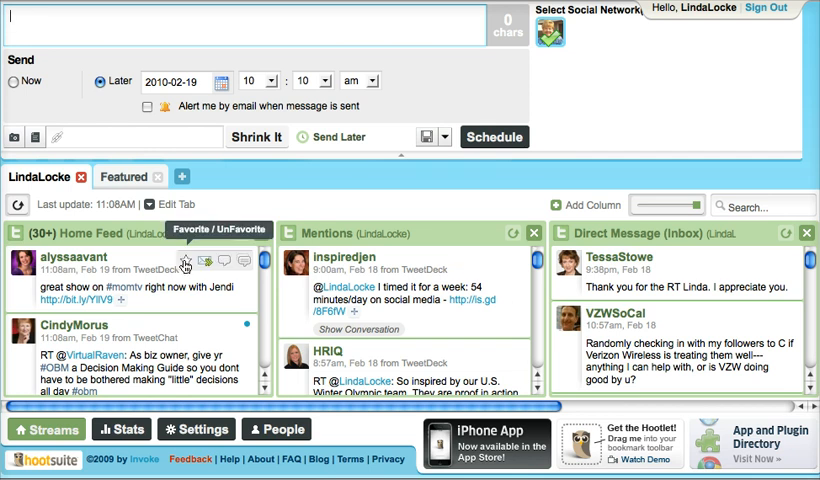
{"action": "mouse_move", "coordinate": [206, 262]}
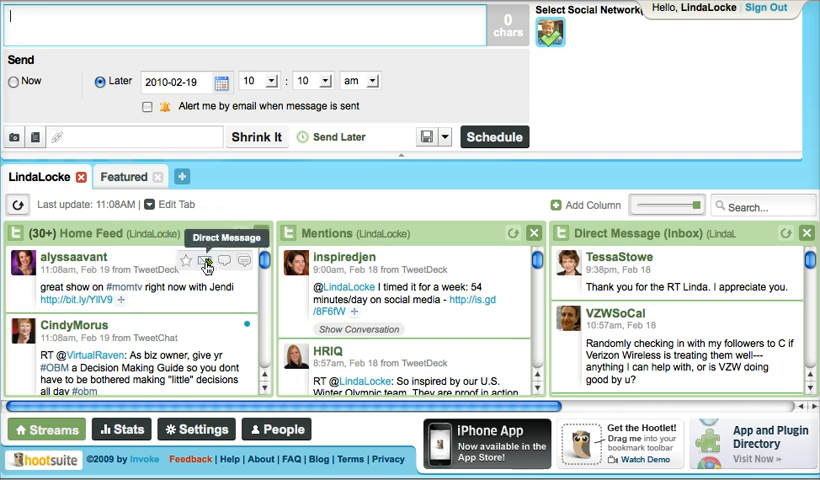
{"action": "mouse_move", "coordinate": [248, 260]}
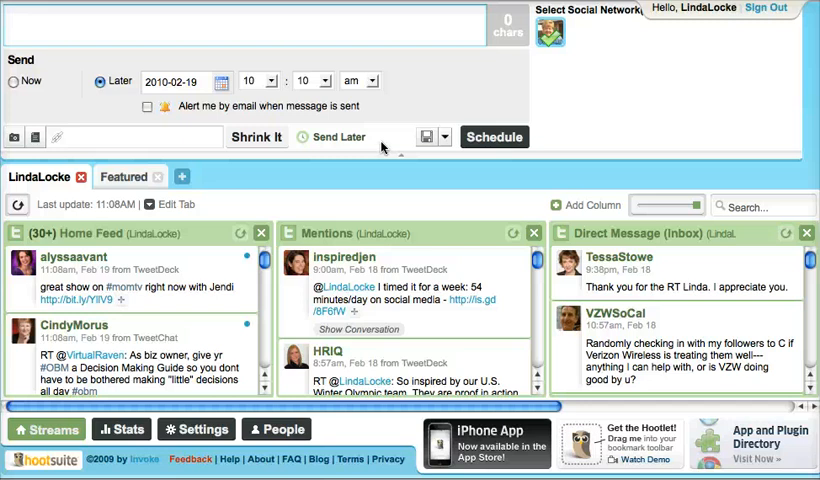
{"action": "mouse_move", "coordinate": [428, 136]}
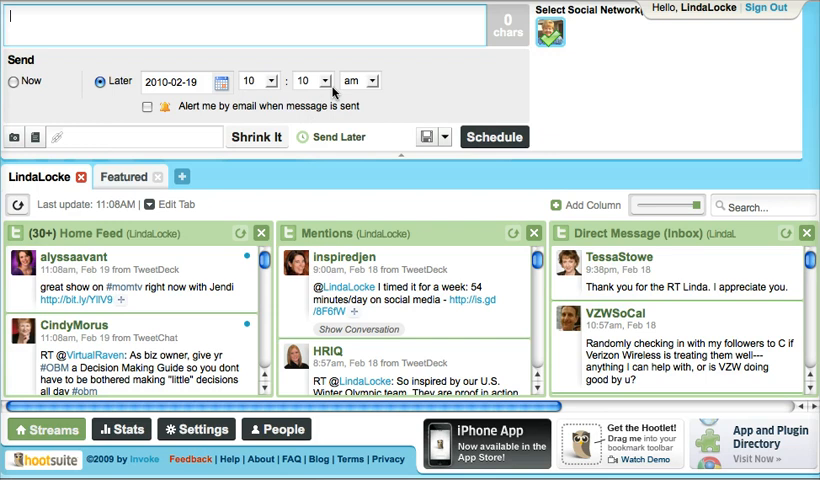
{"action": "mouse_move", "coordinate": [402, 92]}
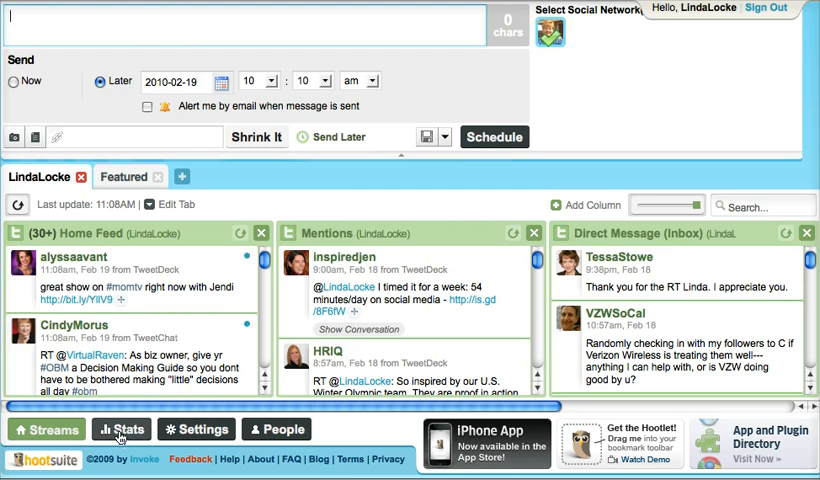
{"action": "left_click", "coordinate": [120, 430]}
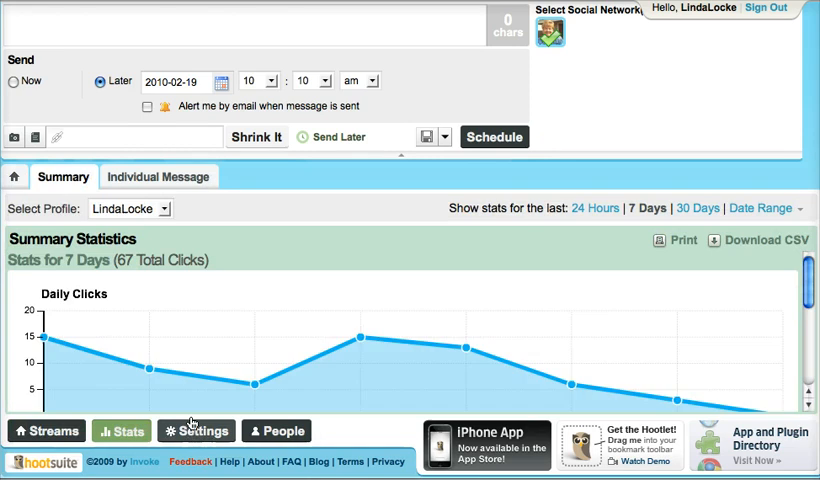
Step: Scroll the Daily Clicks graph showing per-day link clicks for the past 7 days
{"action": "scroll", "scroll_direction": "down", "scroll_amount": 3}
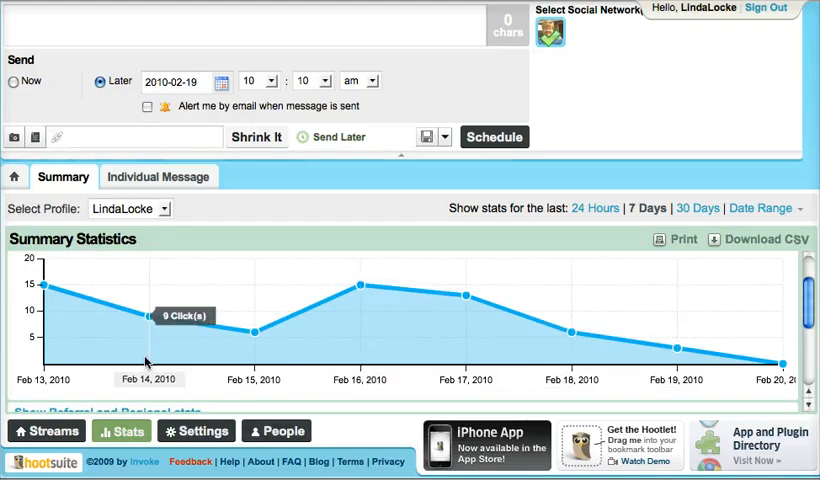
{"action": "mouse_move", "coordinate": [284, 332]}
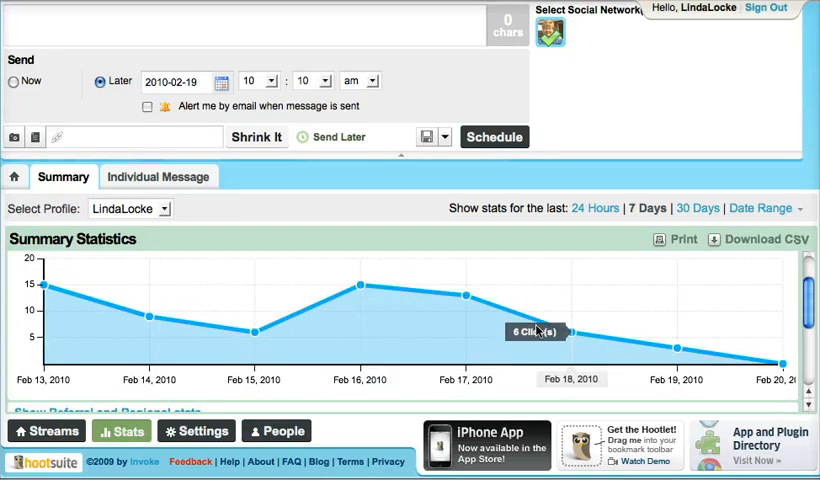
{"action": "mouse_move", "coordinate": [776, 362]}
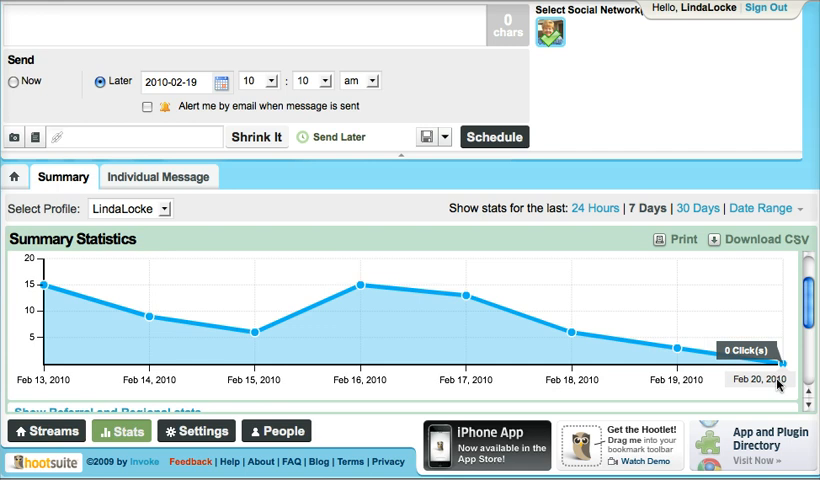
{"action": "mouse_move", "coordinate": [780, 388]}
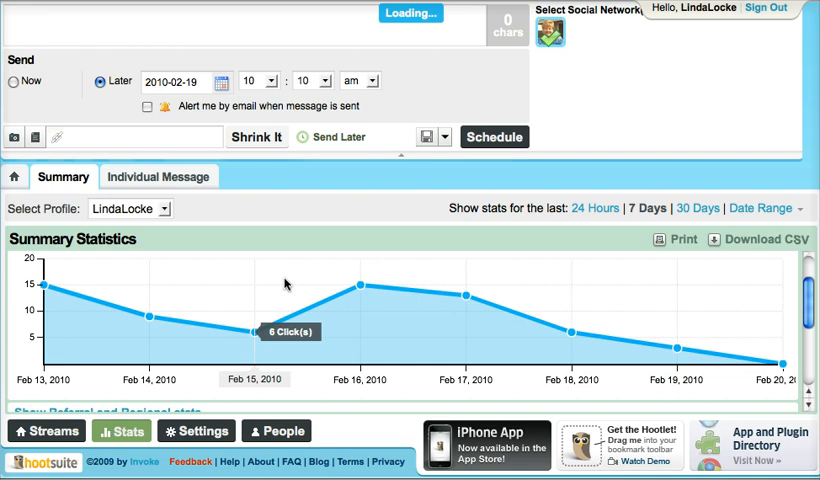
Step: Show the Individual Message stats listing each posted tweet with its link
{"action": "left_click", "coordinate": [158, 176]}
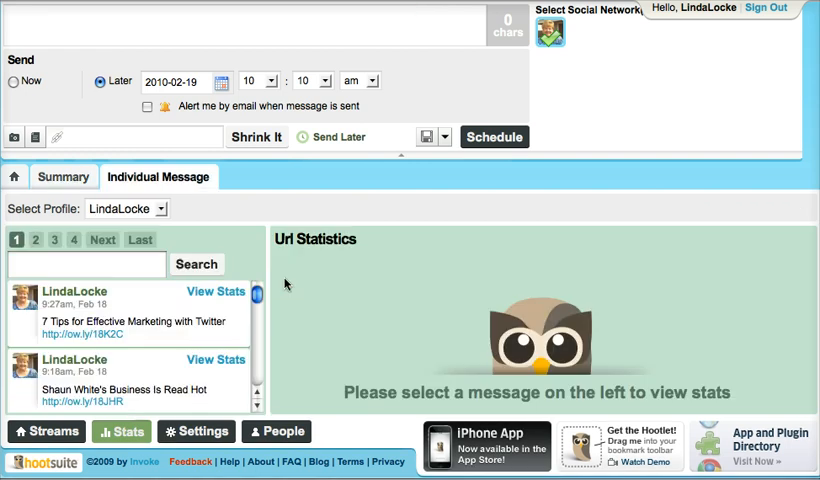
{"action": "mouse_move", "coordinate": [258, 396]}
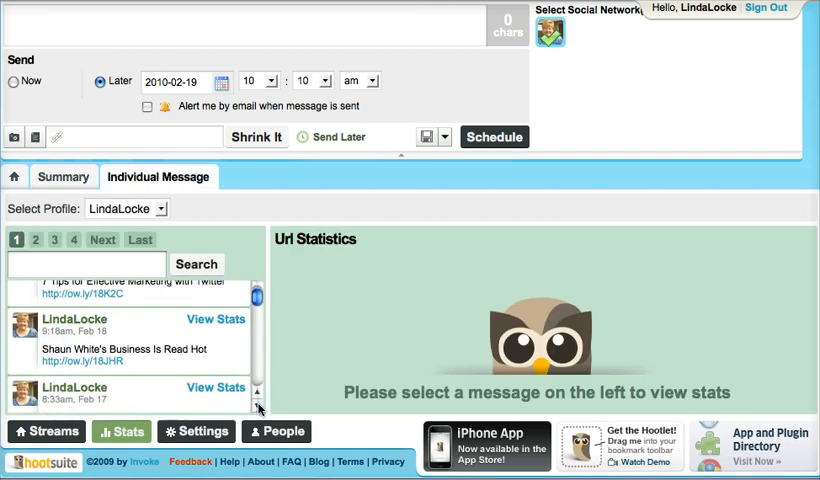
{"action": "scroll", "scroll_direction": "down", "scroll_amount": 3}
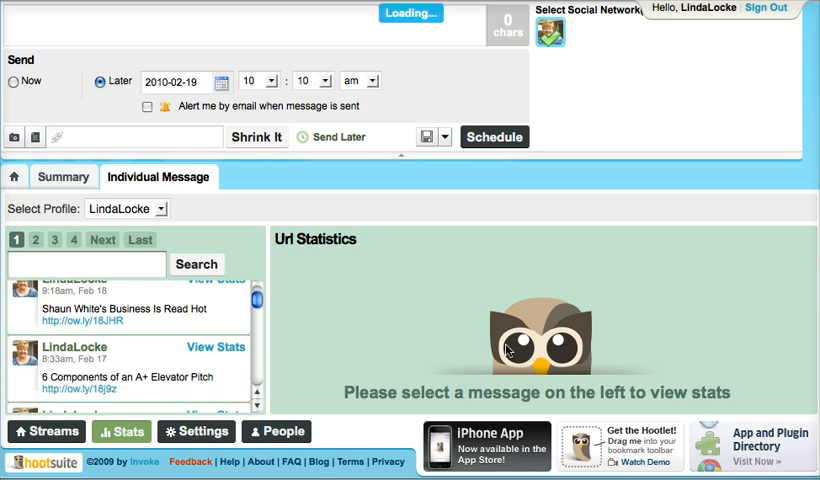
Step: View URL click stats for the '6 Components of an A+ Elevator Pitch' tweet, showing 3 total clicks
{"action": "left_click", "coordinate": [216, 348]}
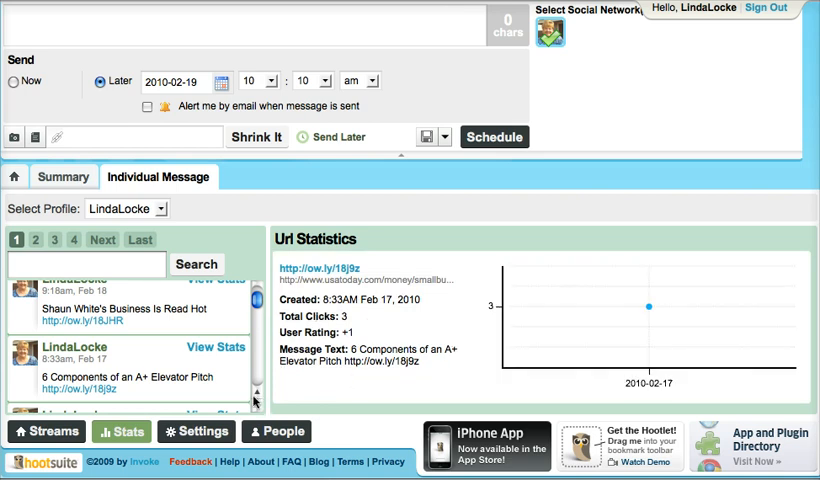
{"action": "scroll", "scroll_direction": "down", "scroll_amount": 3}
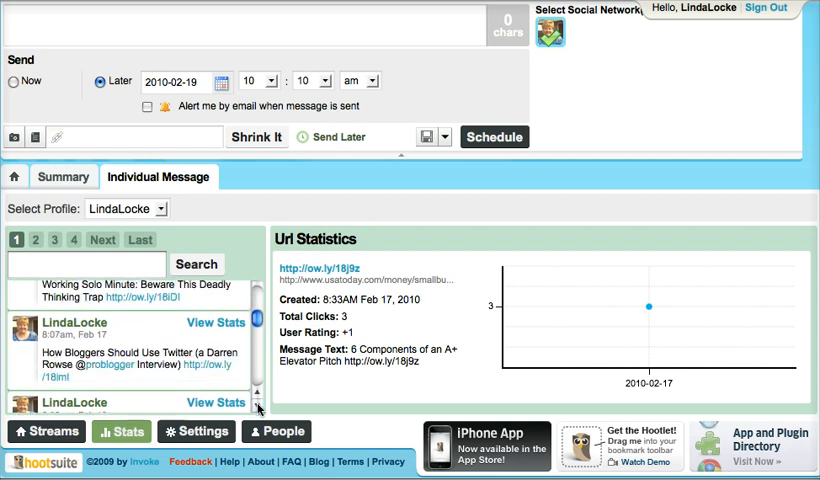
{"action": "scroll", "scroll_direction": "down", "scroll_amount": 3}
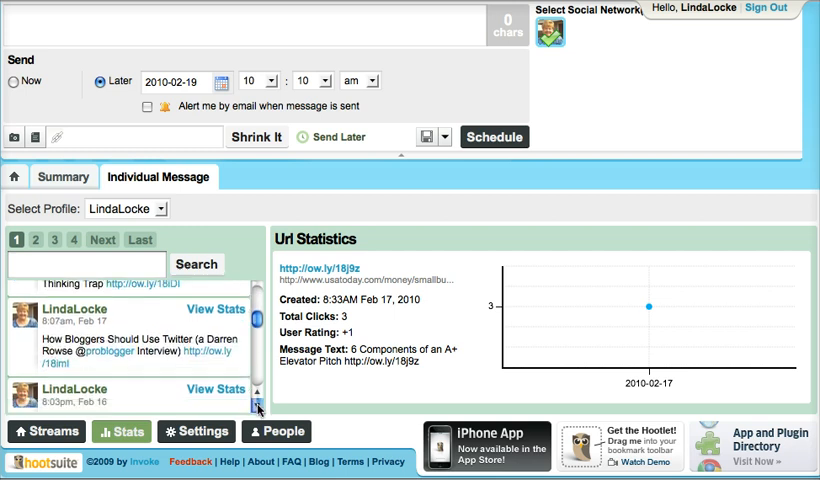
{"action": "scroll", "scroll_direction": "down", "scroll_amount": 3}
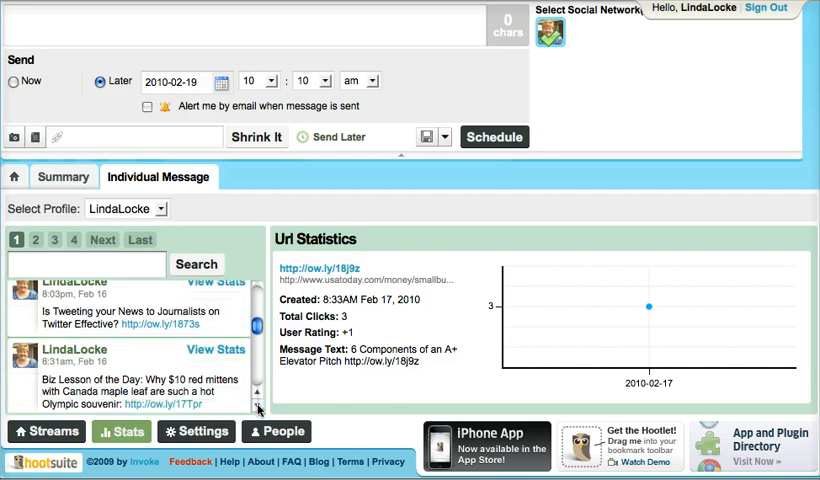
{"action": "scroll", "scroll_direction": "down", "scroll_amount": 3}
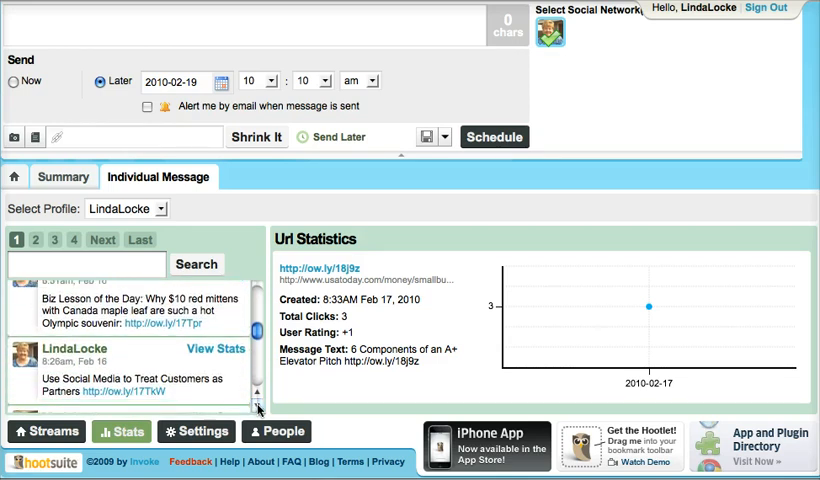
{"action": "scroll", "scroll_direction": "down", "scroll_amount": 3}
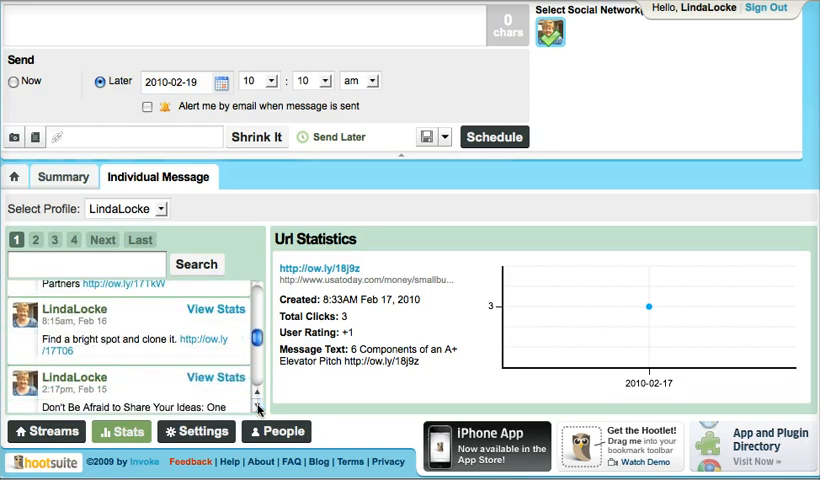
{"action": "scroll", "scroll_direction": "down", "scroll_amount": 3}
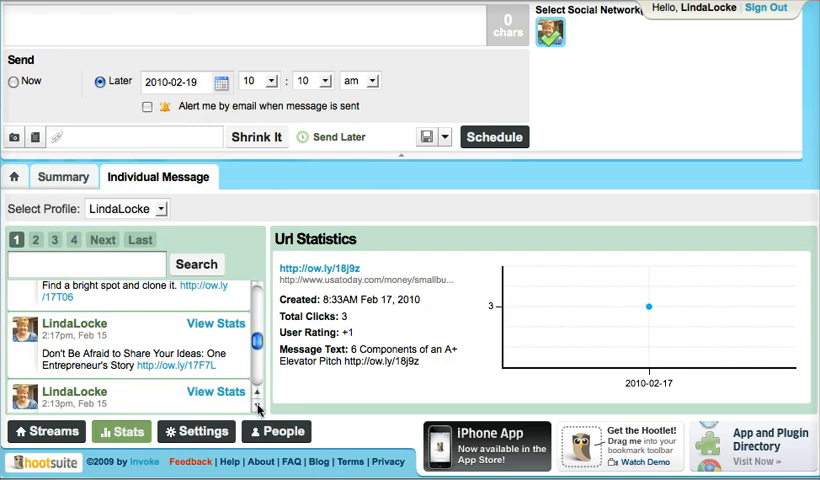
{"action": "mouse_move", "coordinate": [344, 404]}
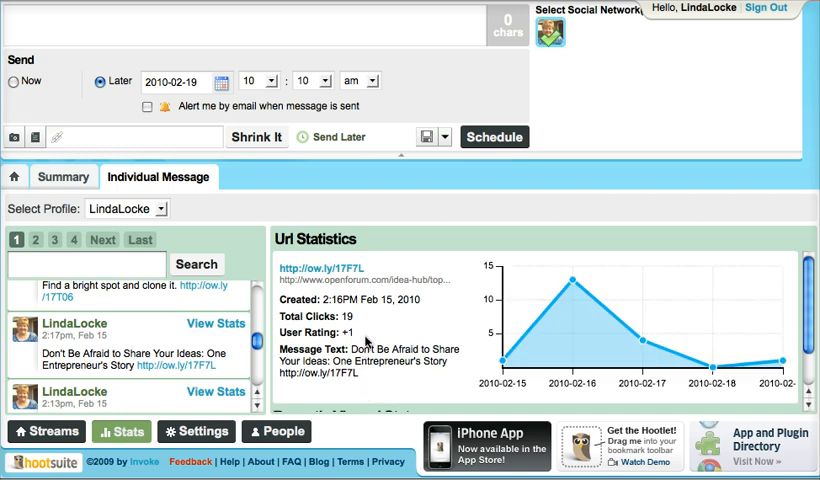
{"action": "mouse_move", "coordinate": [394, 386]}
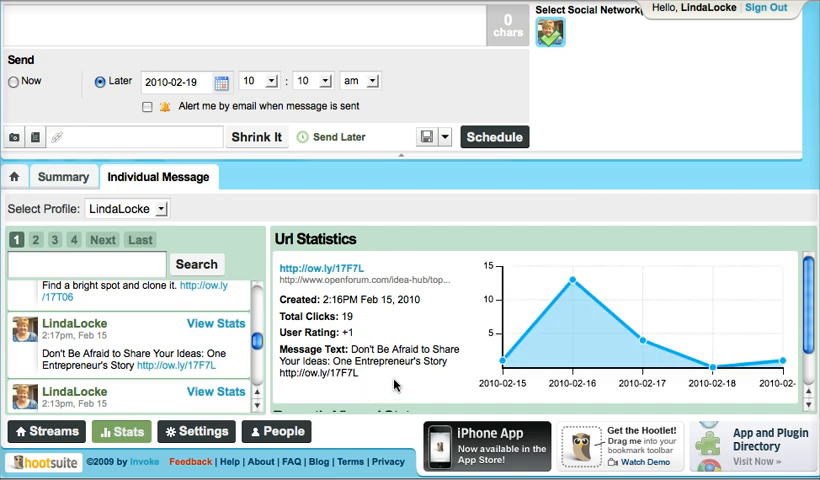